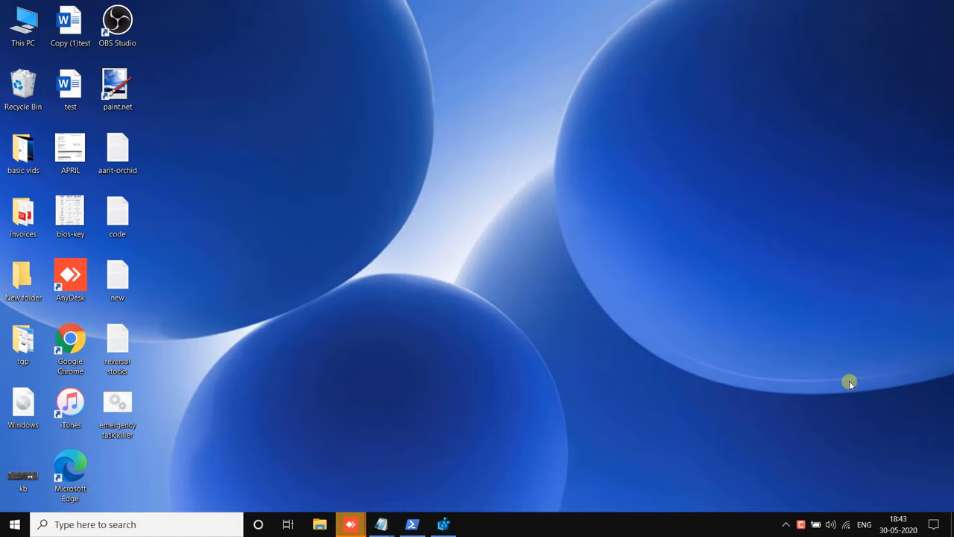
# Launch Settings from Start and search for CLEARTYPE
pyautogui.click(14, 524)
pyautogui.write('CLEARTYP')
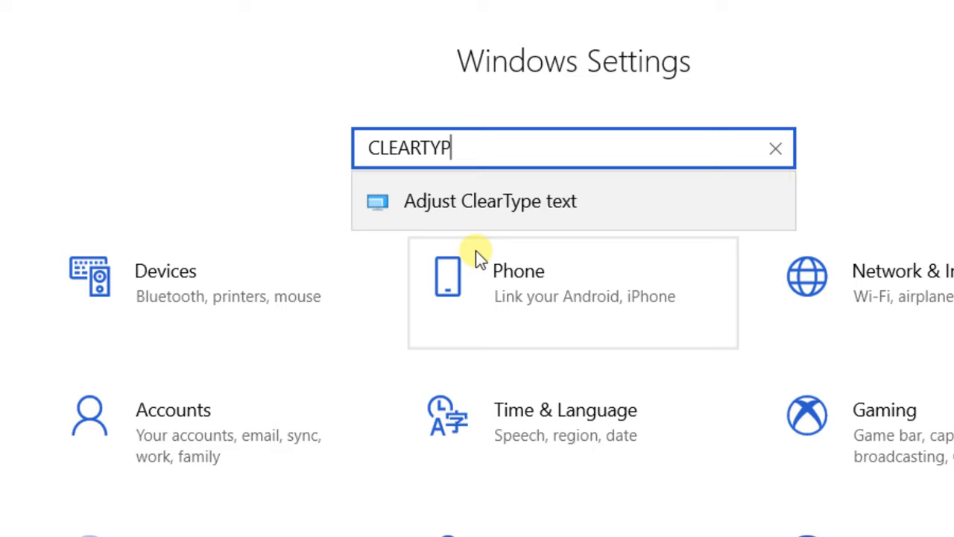
# Run the ClearType Text Tuner with ClearType on, choosing the second text sample
pyautogui.click(490, 201)
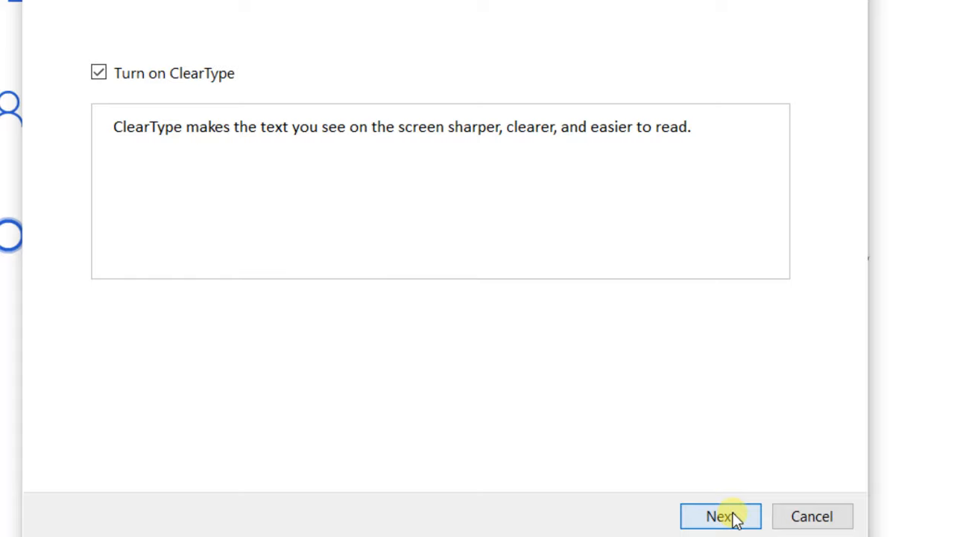
pyautogui.click(720, 516)
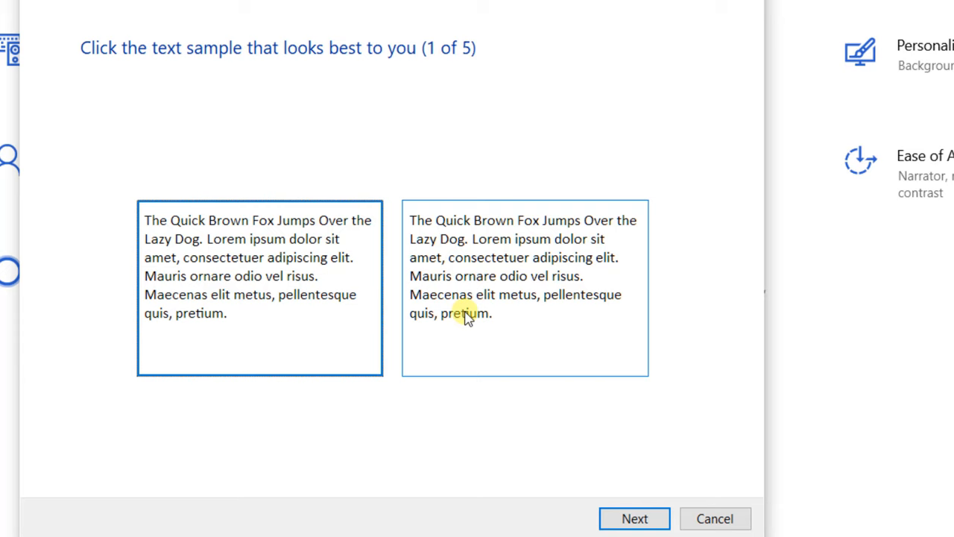
pyautogui.click(635, 518)
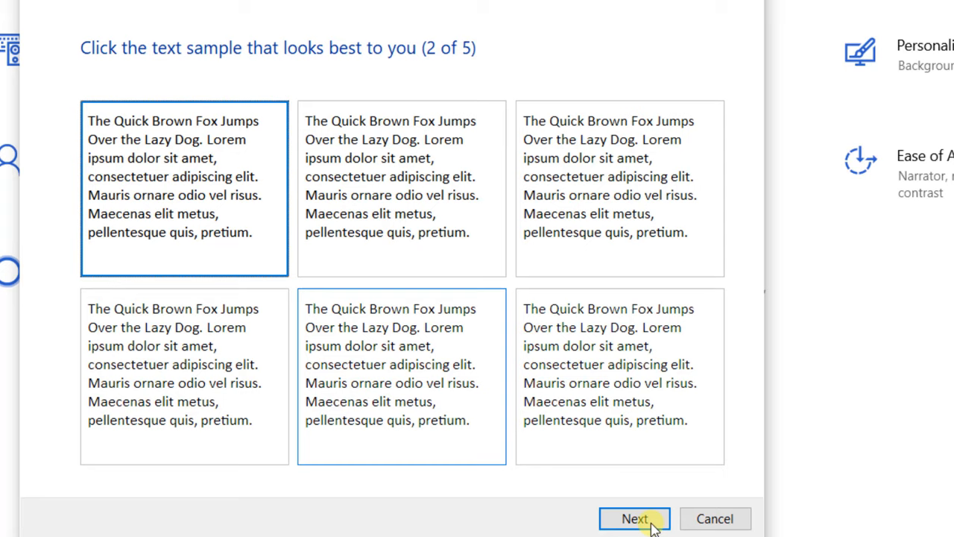
pyautogui.click(634, 518)
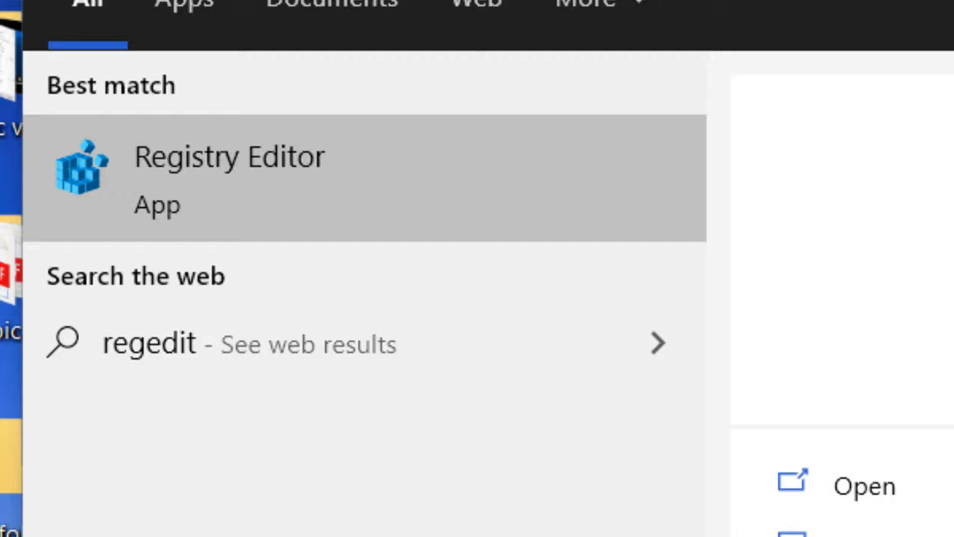
# Launch Registry Editor and go to HKEY_CURRENT_USER\Control Panel\Desktop
pyautogui.click(230, 157)
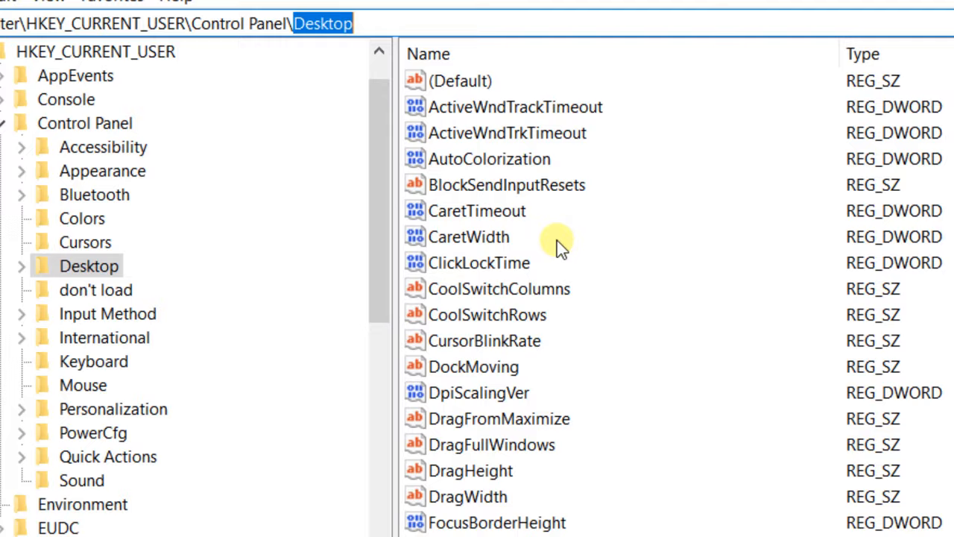
# Set Win8DpiScaling to 1 and add a new DWORD (32-bit) value
pyautogui.scroll(-3)
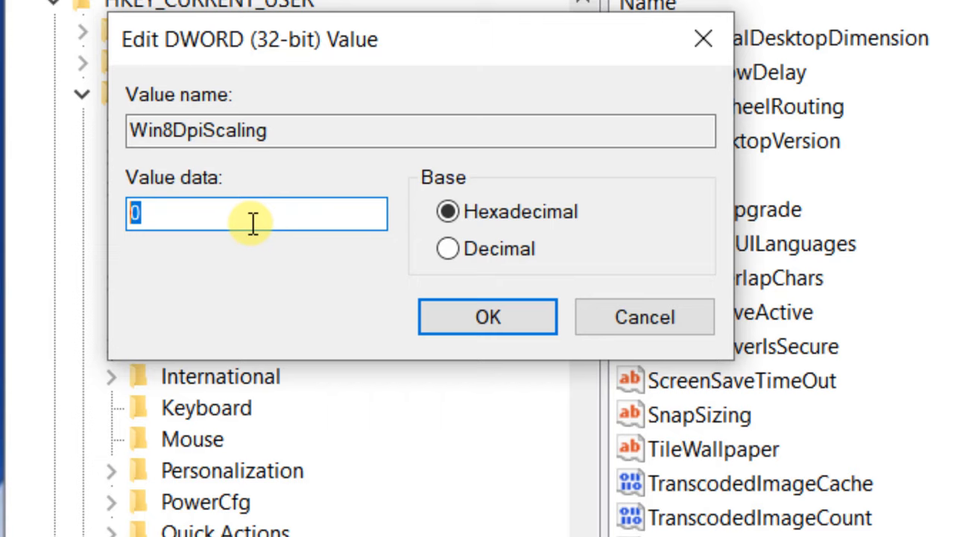
pyautogui.click(487, 316)
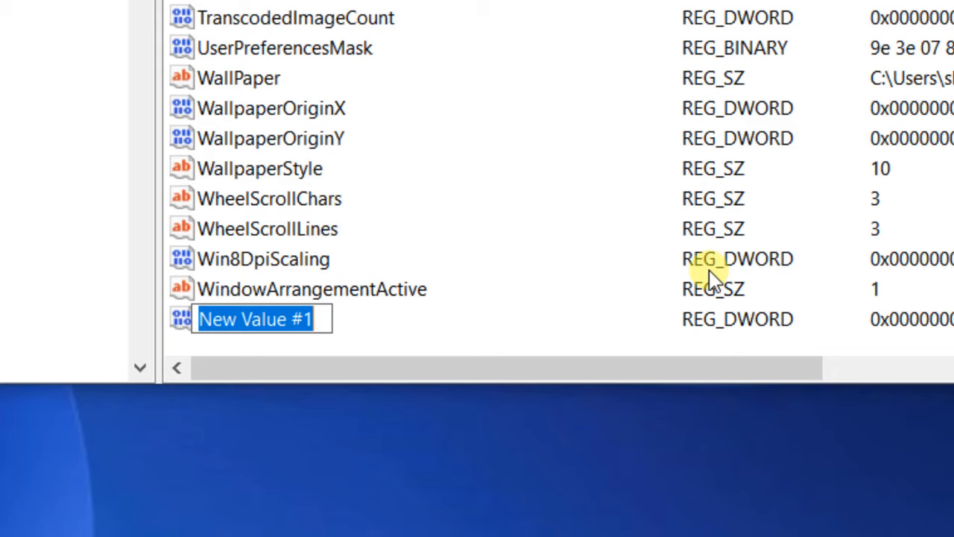
# Name the new DWORD LogPixels with data 78, then search Windows for 'adjust'
pyautogui.write('LogPixels')
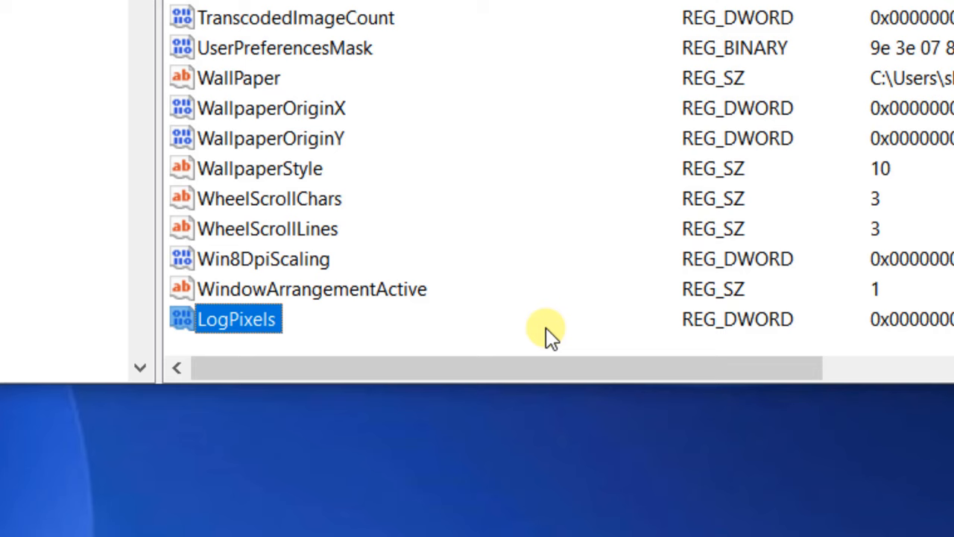
pyautogui.doubleClick(236, 319)
pyautogui.write('78')
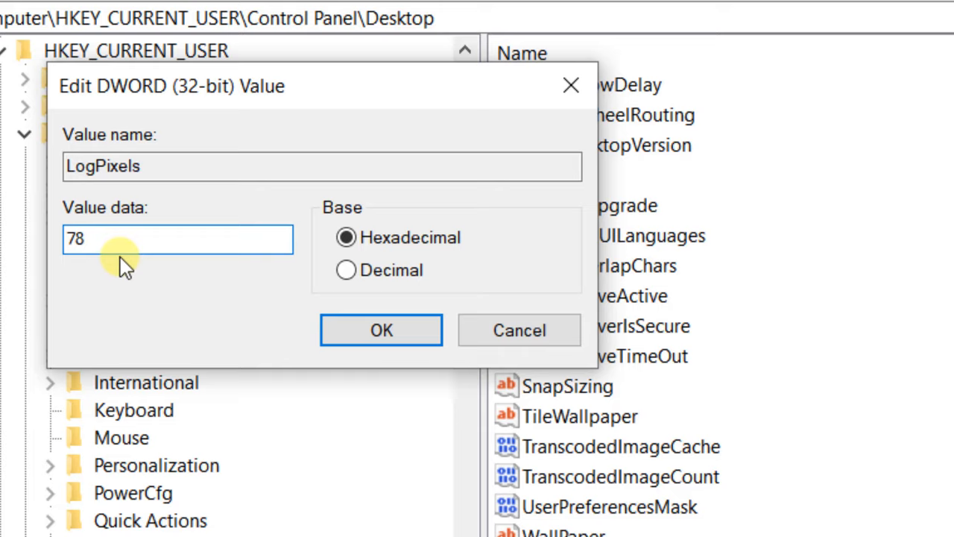
pyautogui.click(381, 331)
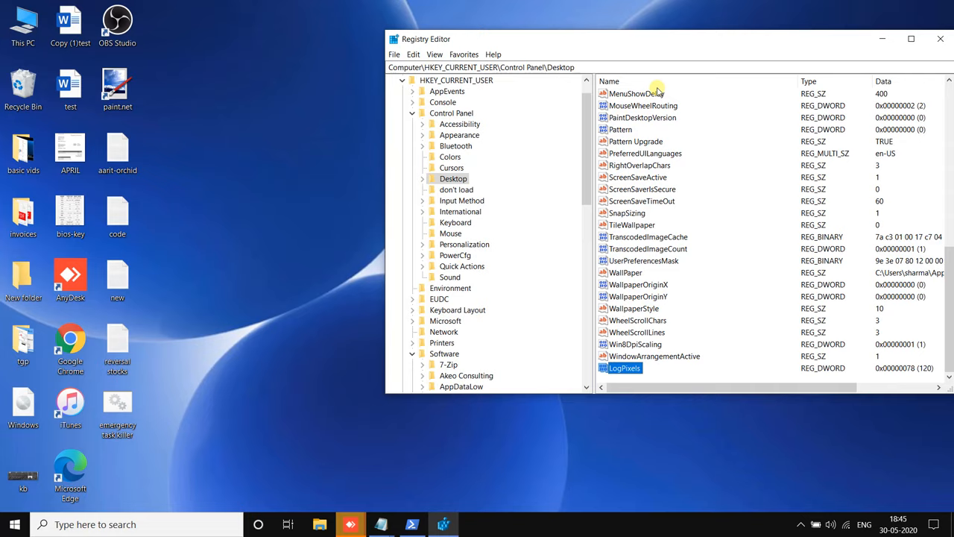
pyautogui.write('adjust')
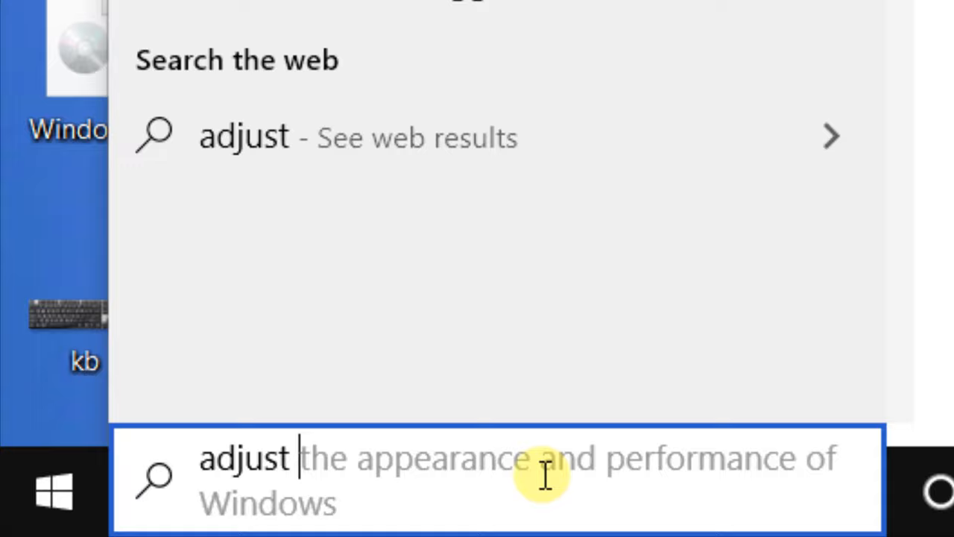